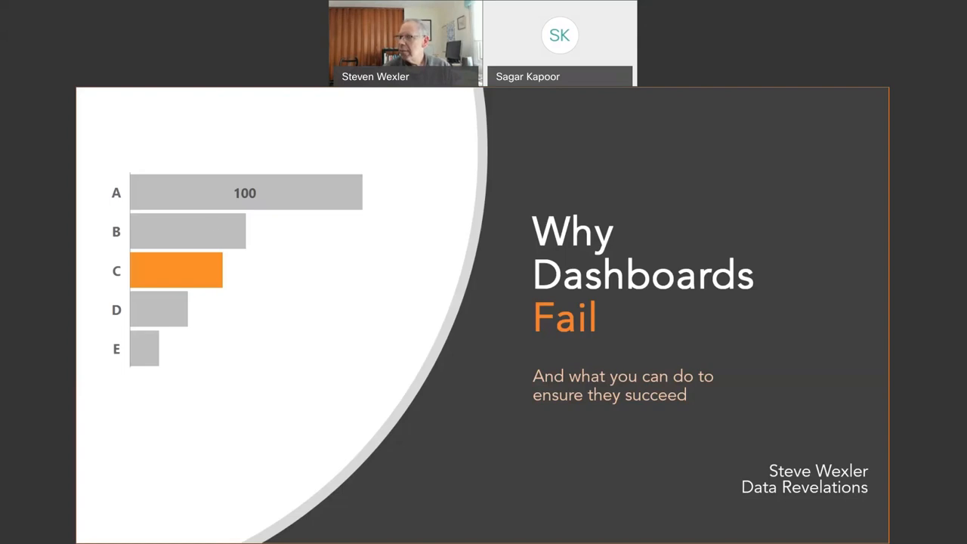
mouse_move(575, 104)
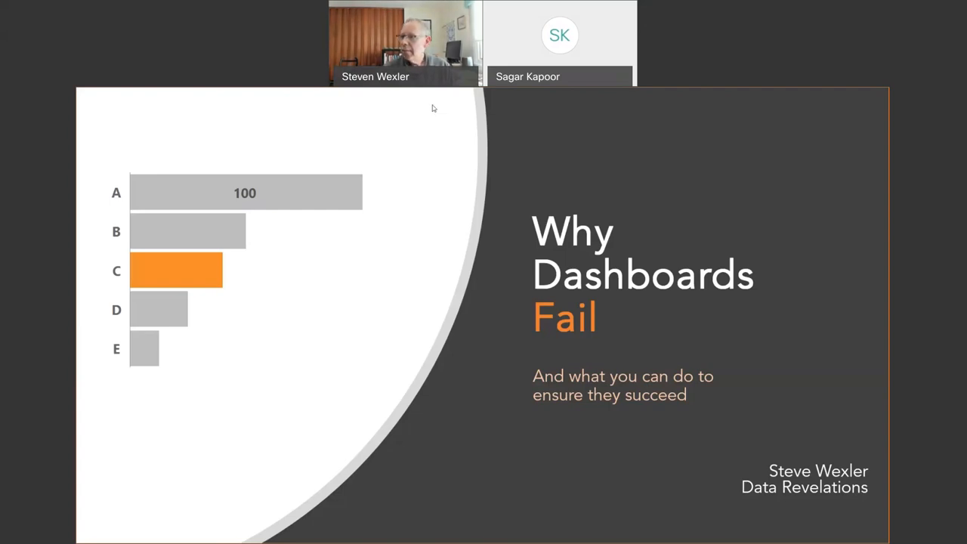
mouse_move(478, 112)
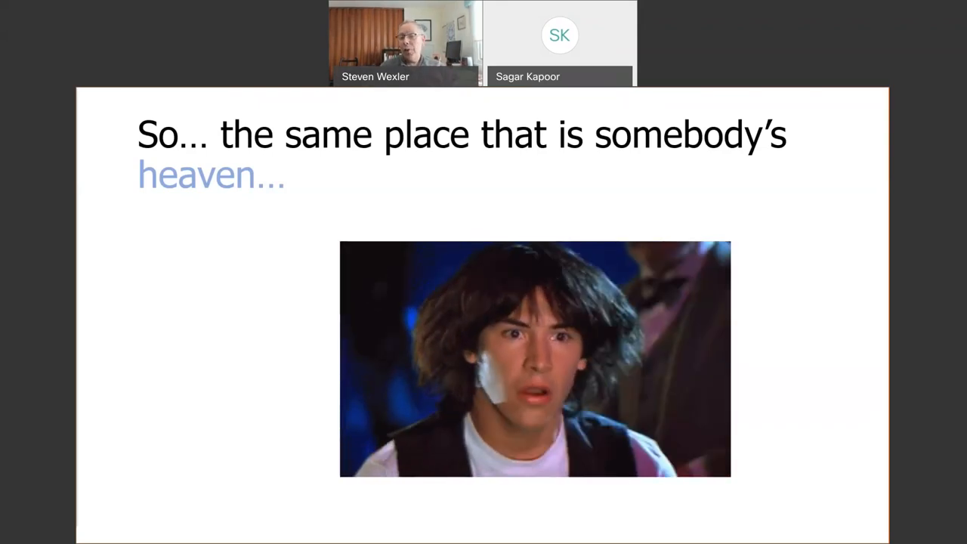
Advance the shared slideshow to Minard's map of the 1812 Russian campaign.
key("Right")
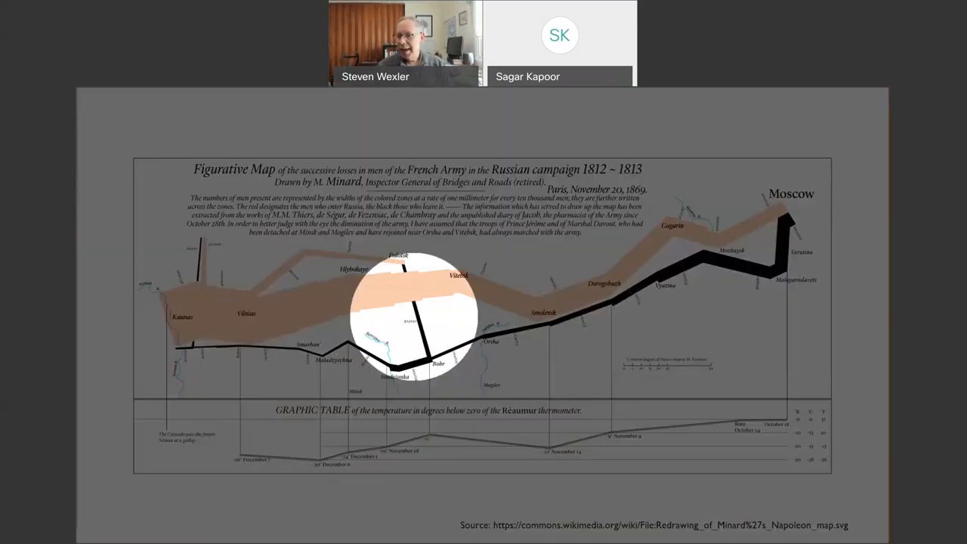
left_click_drag(411, 313, 178, 318)
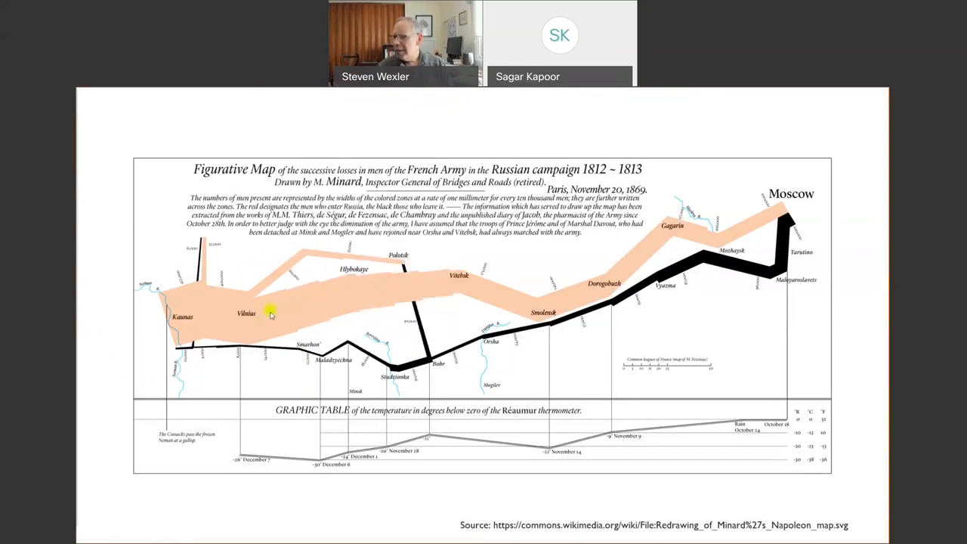
mouse_move(312, 305)
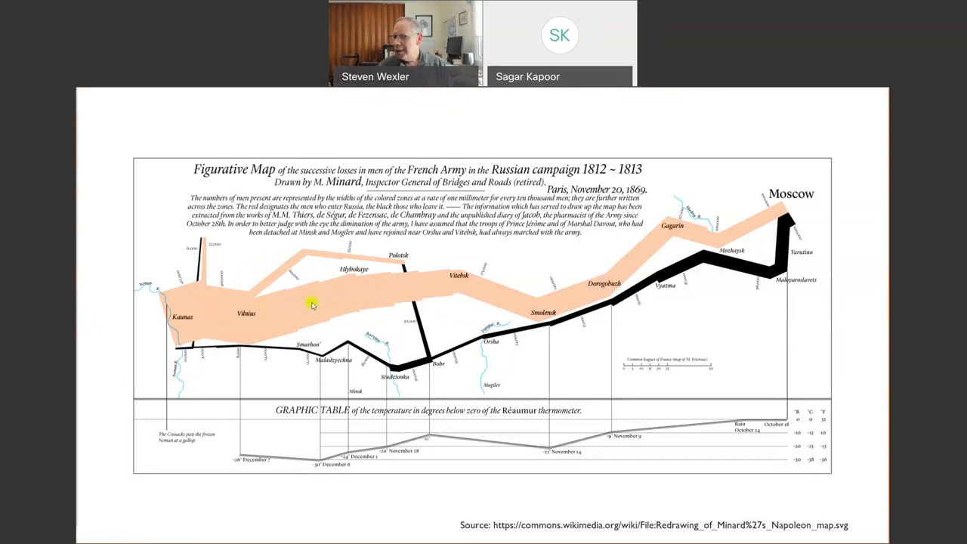
mouse_move(375, 299)
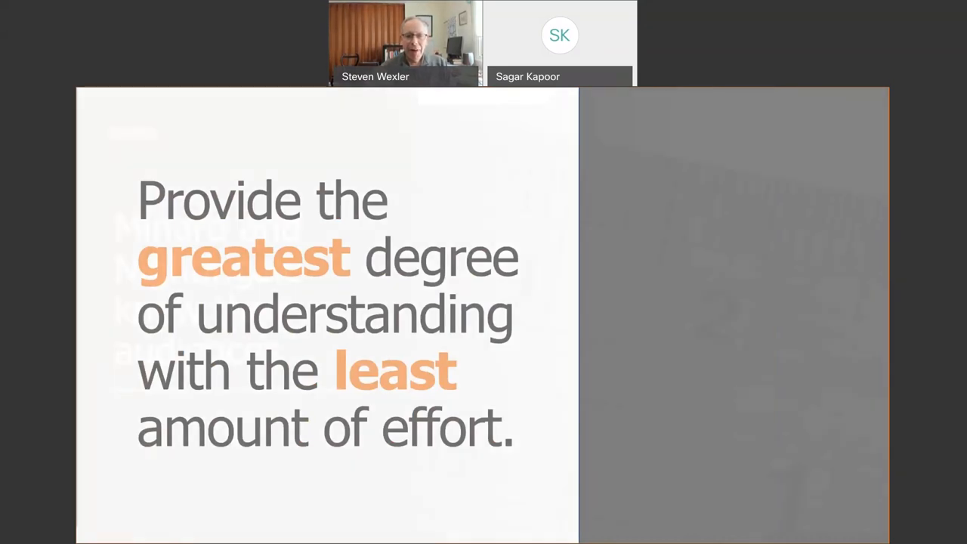
key("right")
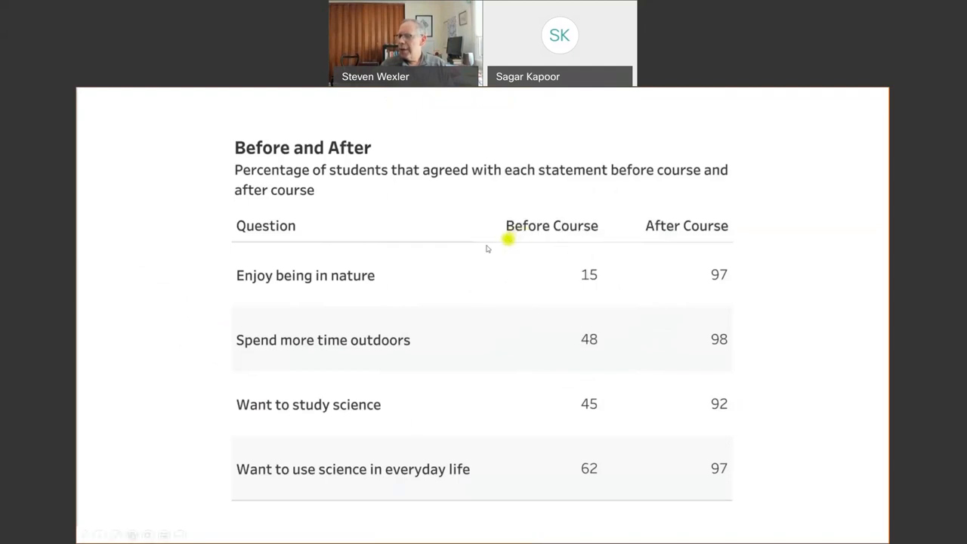
mouse_move(284, 285)
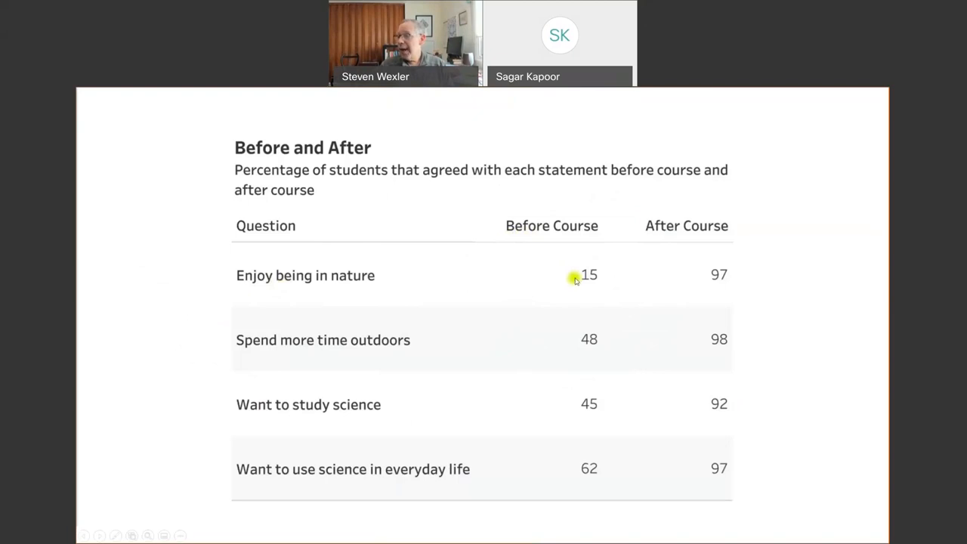
mouse_move(701, 278)
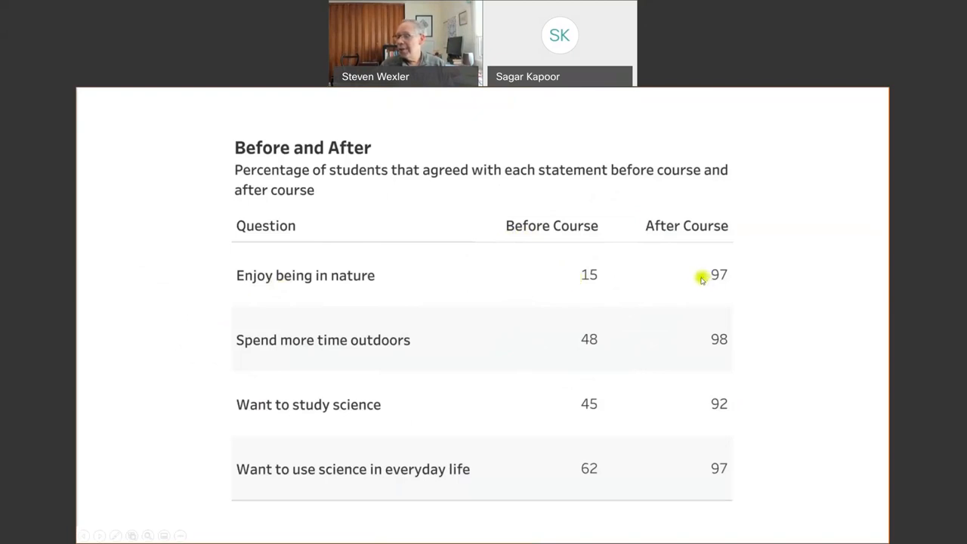
mouse_move(281, 350)
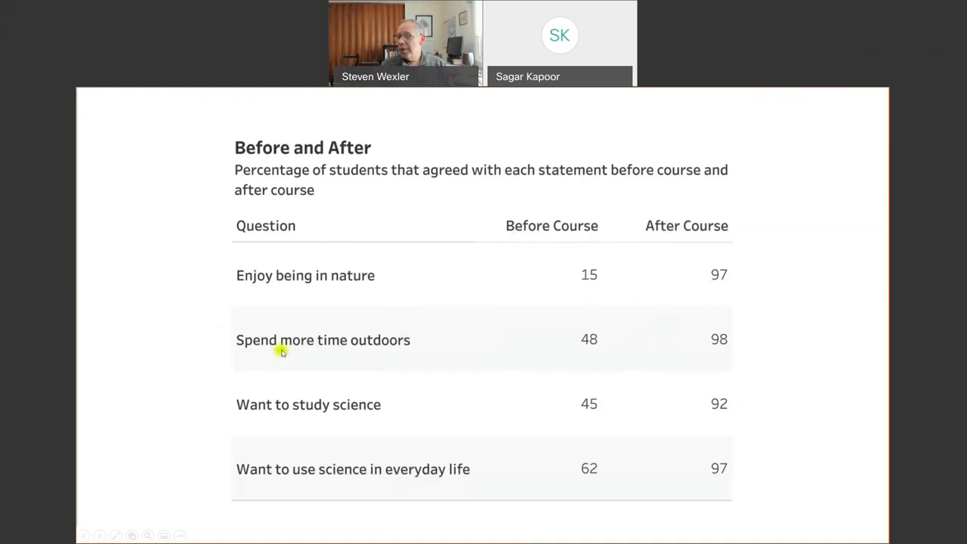
mouse_move(596, 350)
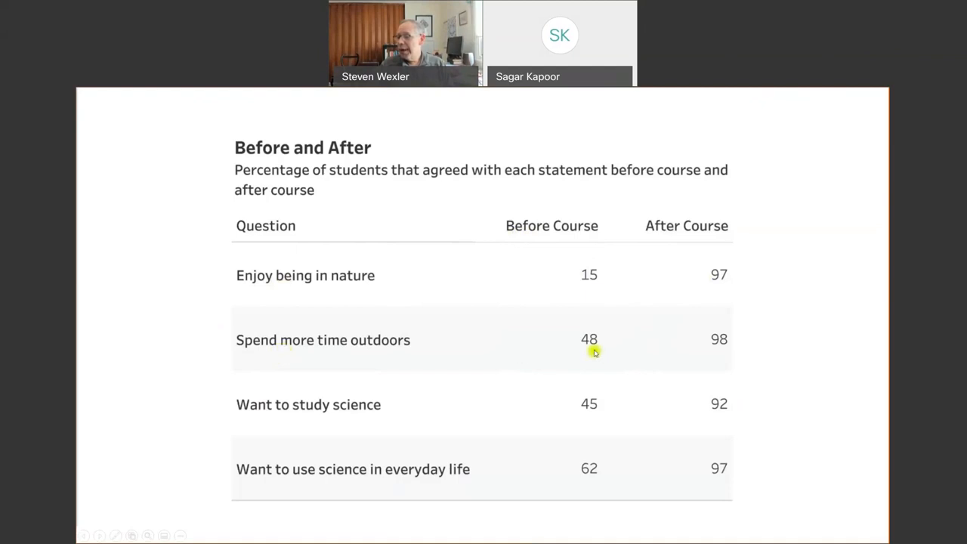
mouse_move(647, 395)
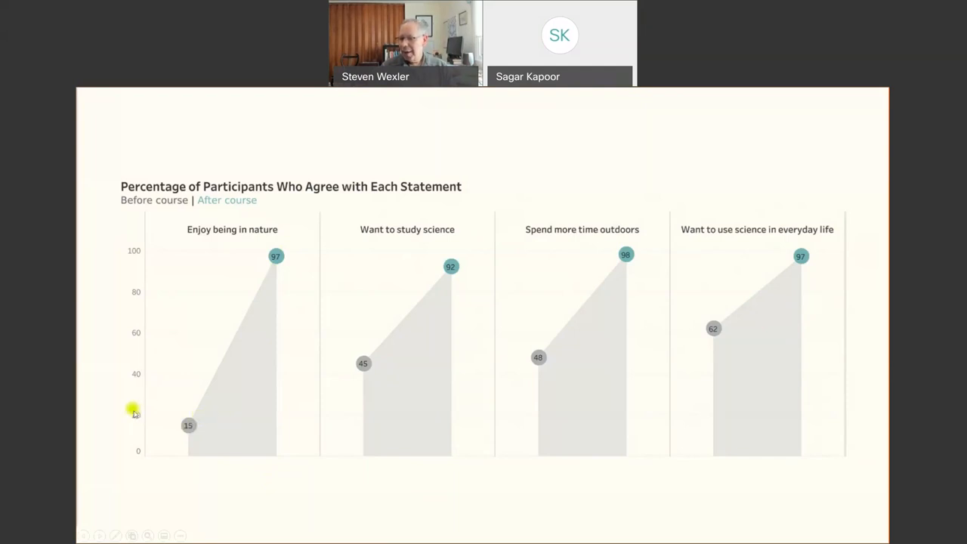
mouse_move(174, 364)
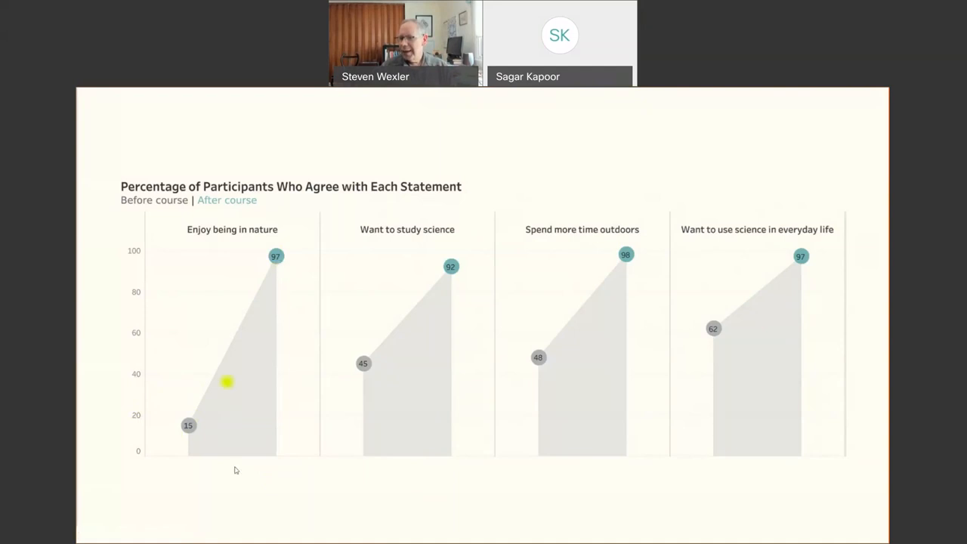
mouse_move(463, 364)
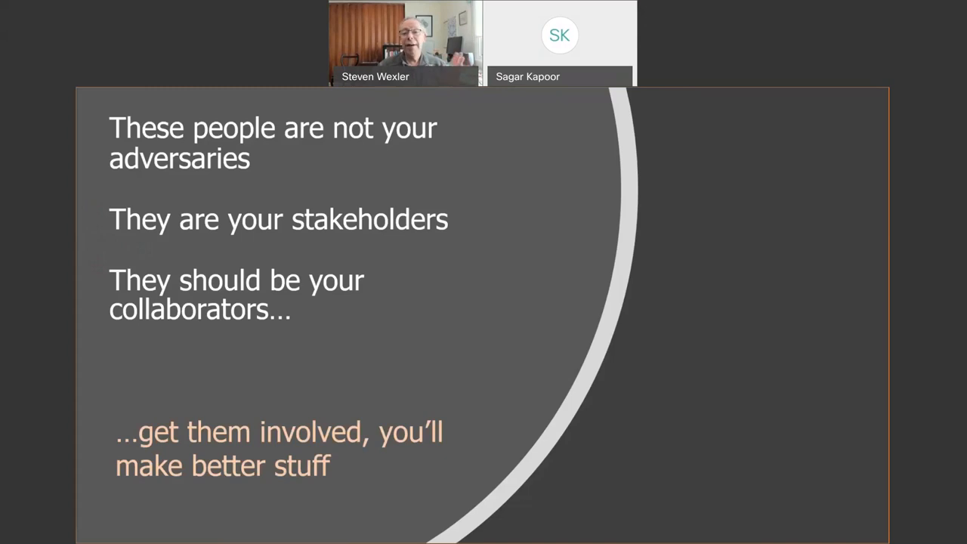
Advance from the 'not your adversaries' slide to the Recipe for success slide.
key("right")
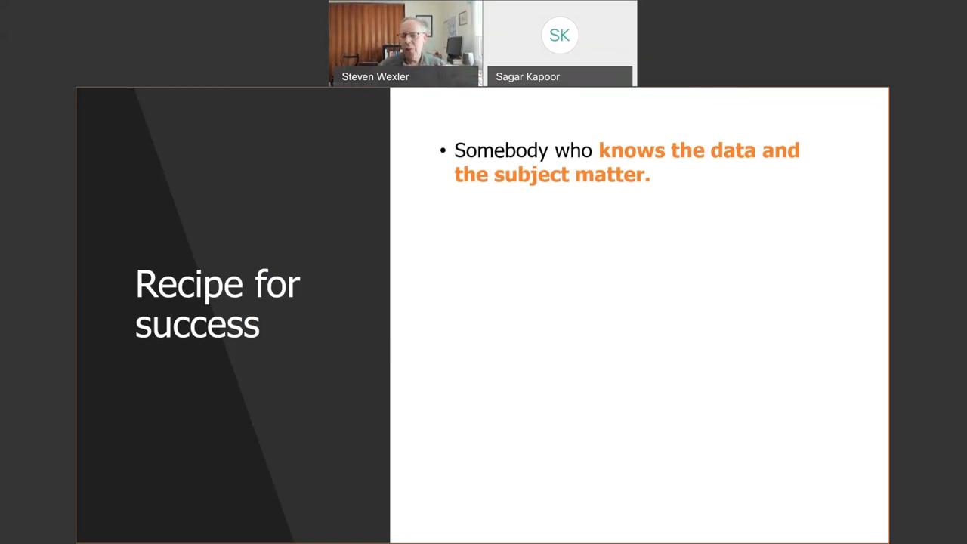
Reveal the final 'No jerks' point, then move on to the Population / Age histogram.
key("right")
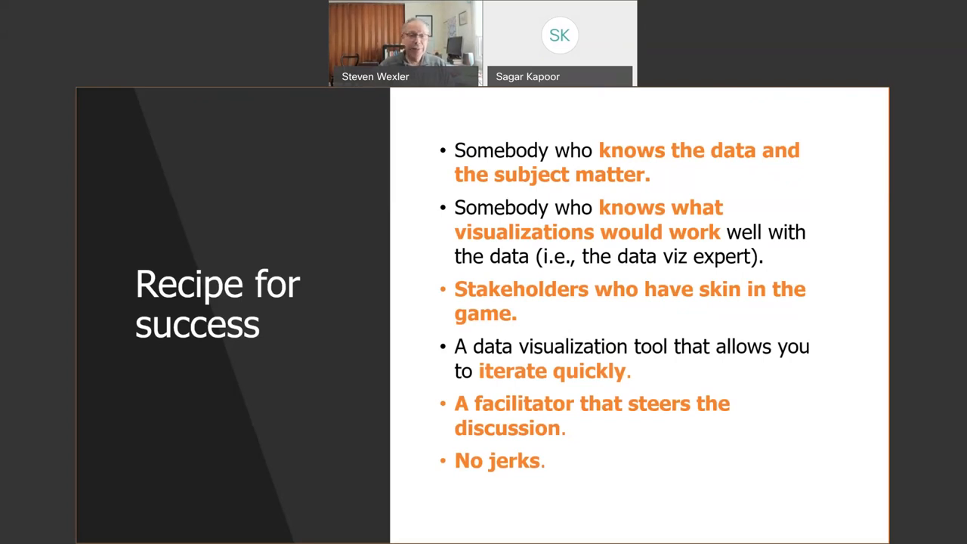
key("Right")
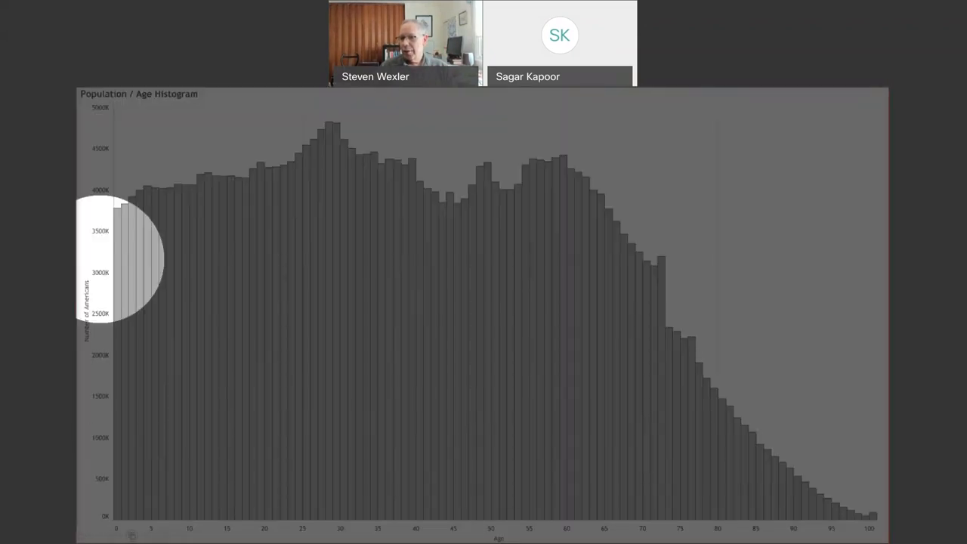
mouse_move(128, 211)
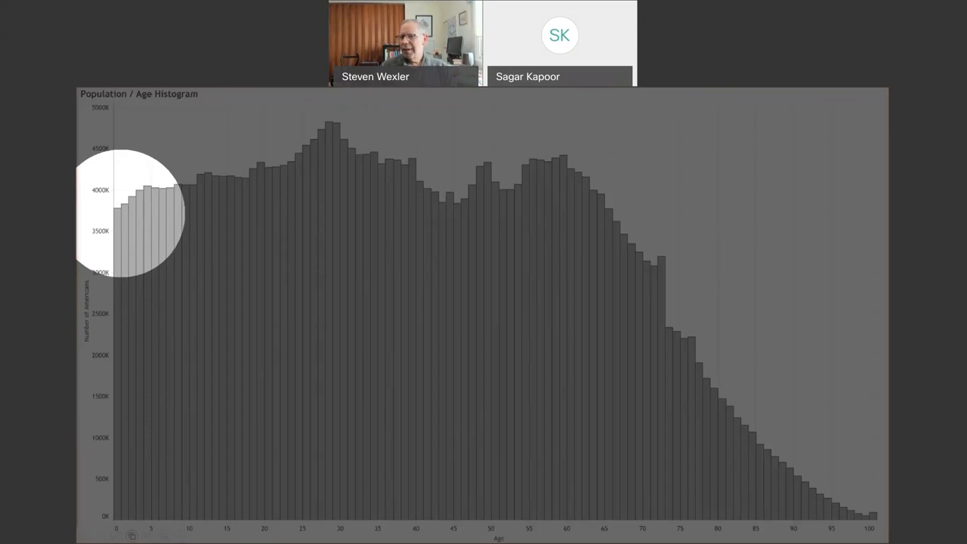
mouse_move(272, 502)
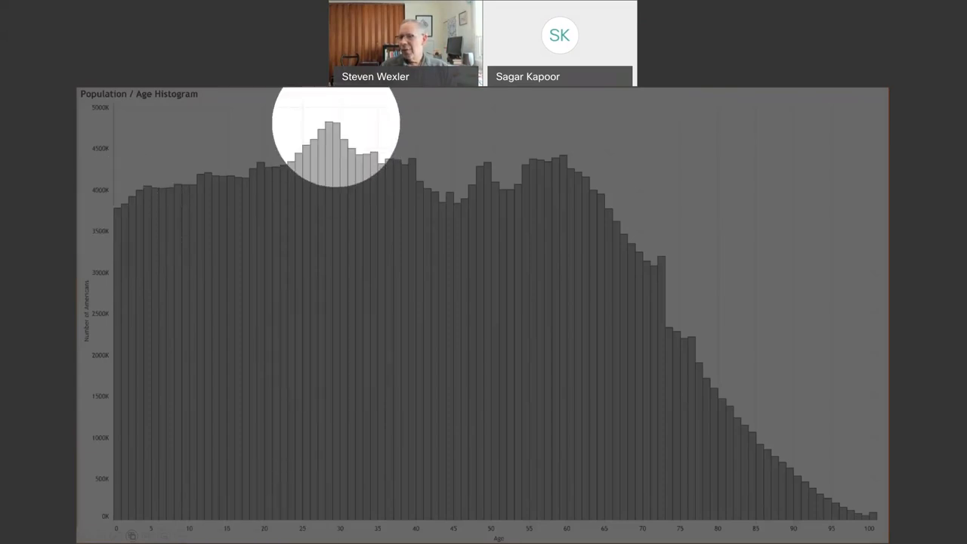
mouse_move(390, 332)
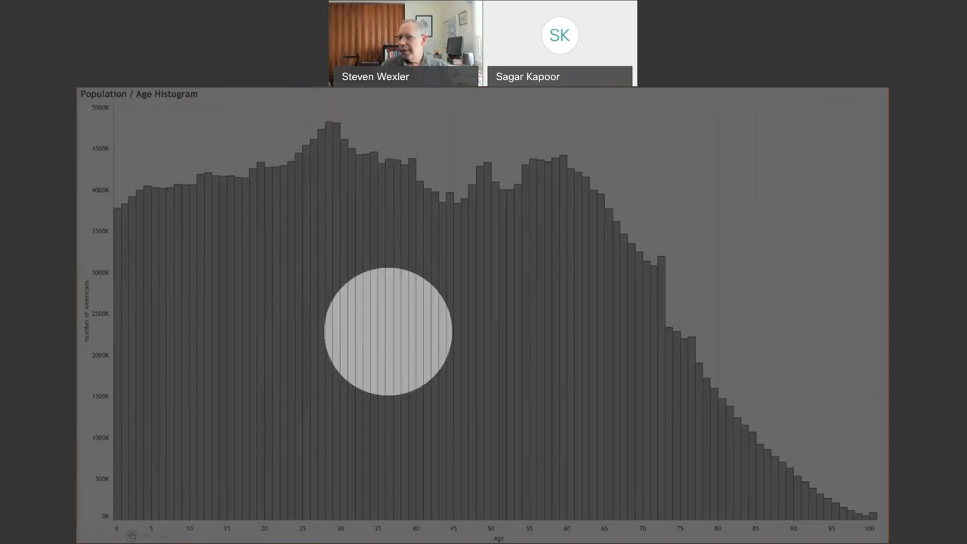
mouse_move(596, 502)
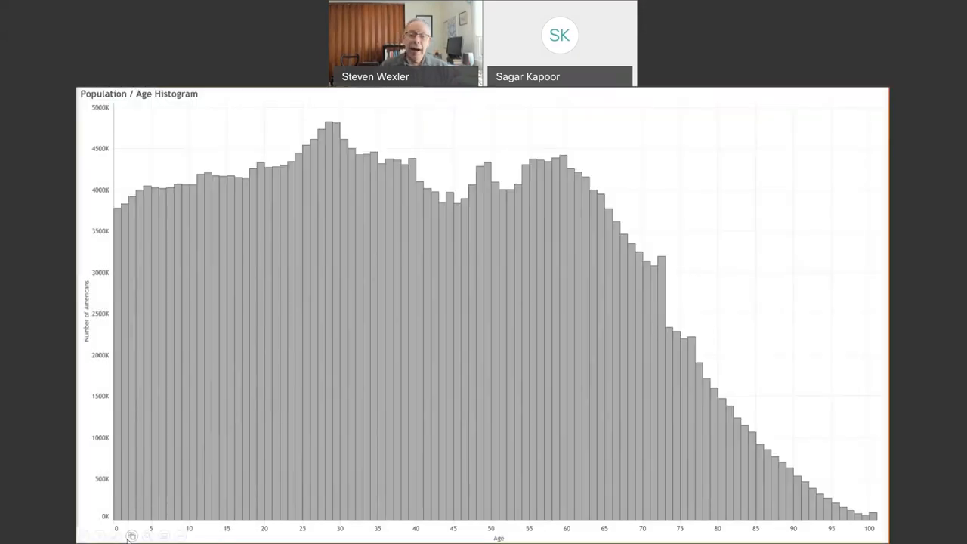
left_click_drag(816, 219, 674, 310)
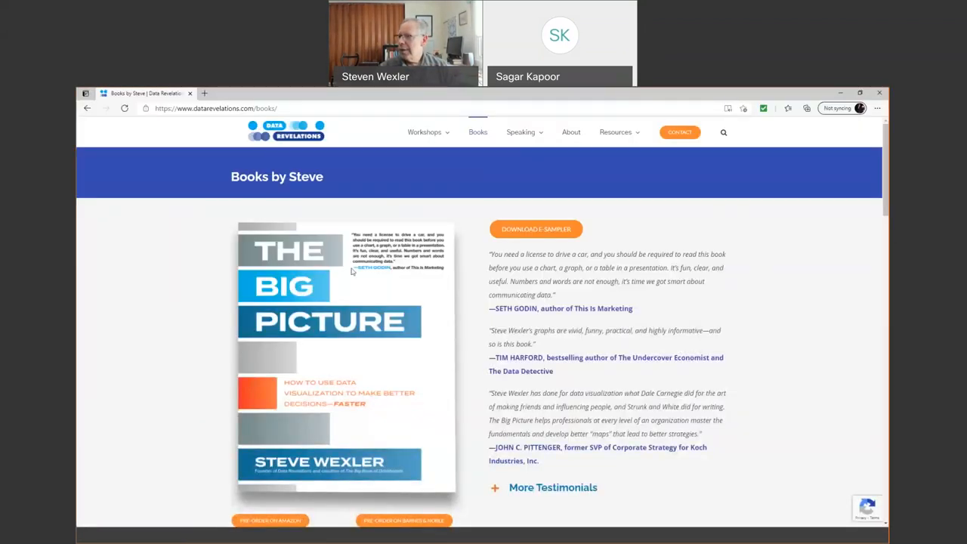
mouse_move(351, 218)
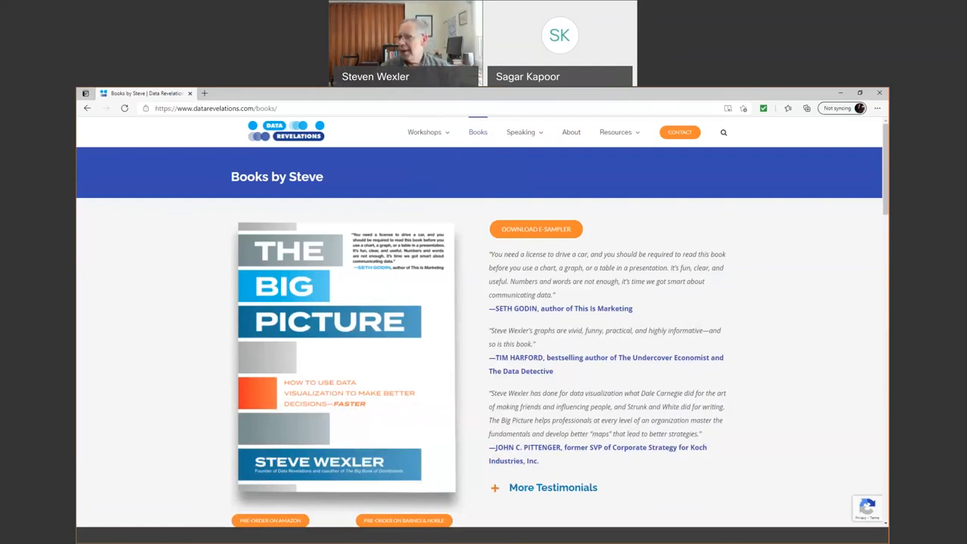
mouse_move(535, 230)
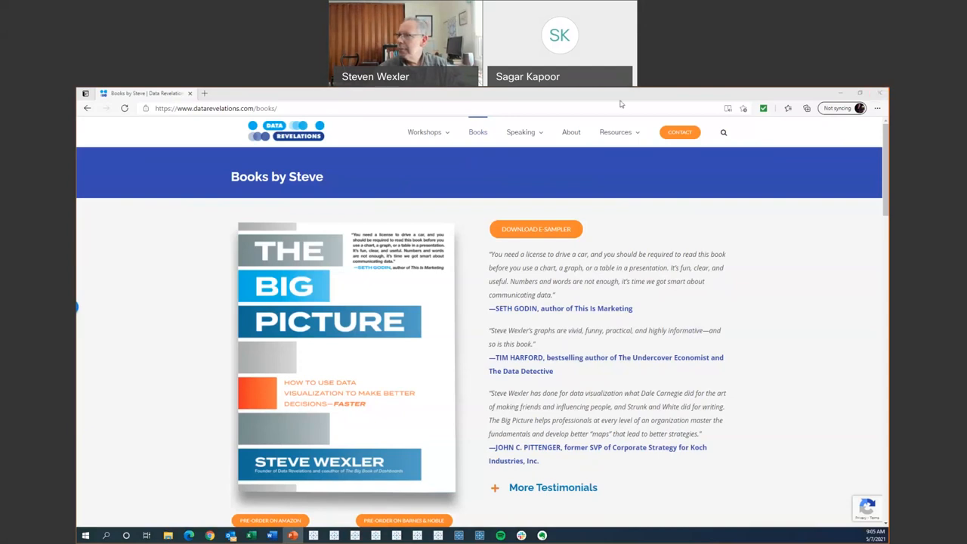
mouse_move(637, 124)
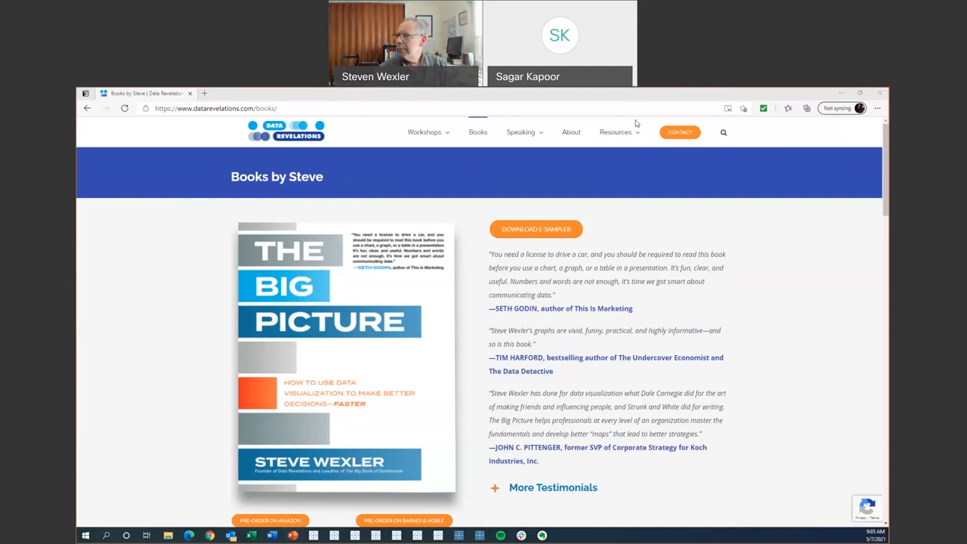
mouse_move(813, 229)
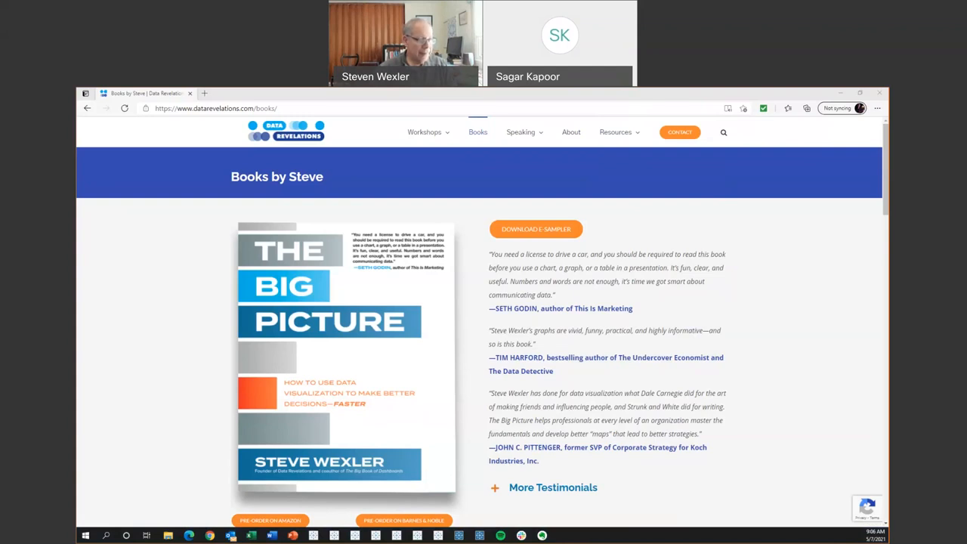
mouse_move(405, 463)
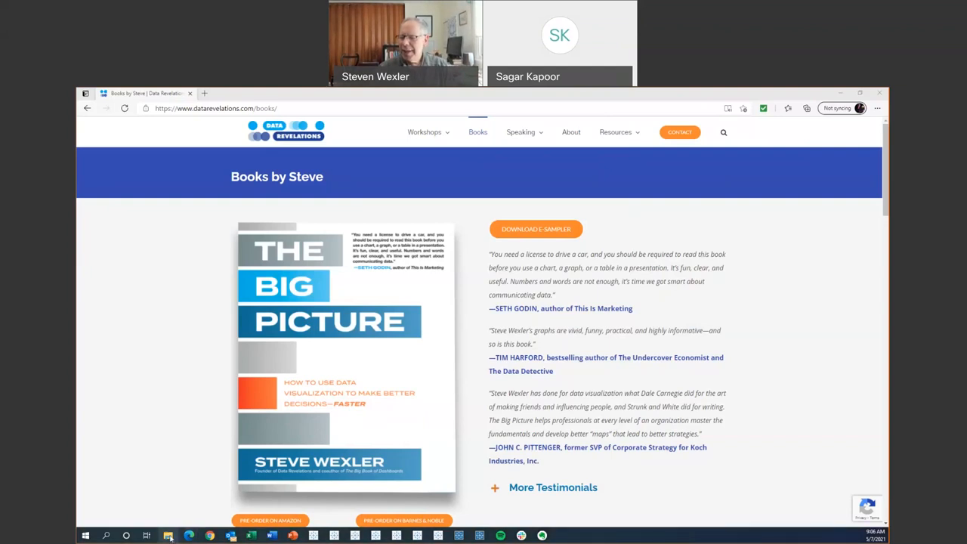
Browse TheBigPicture_files into the workshop folder's Second Proof folder.
left_click(168, 535)
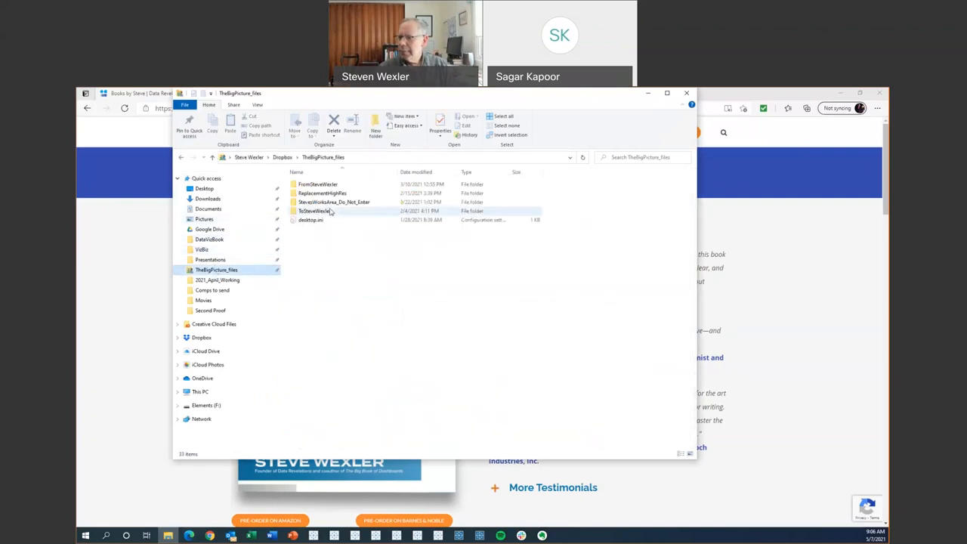
double_click(323, 193)
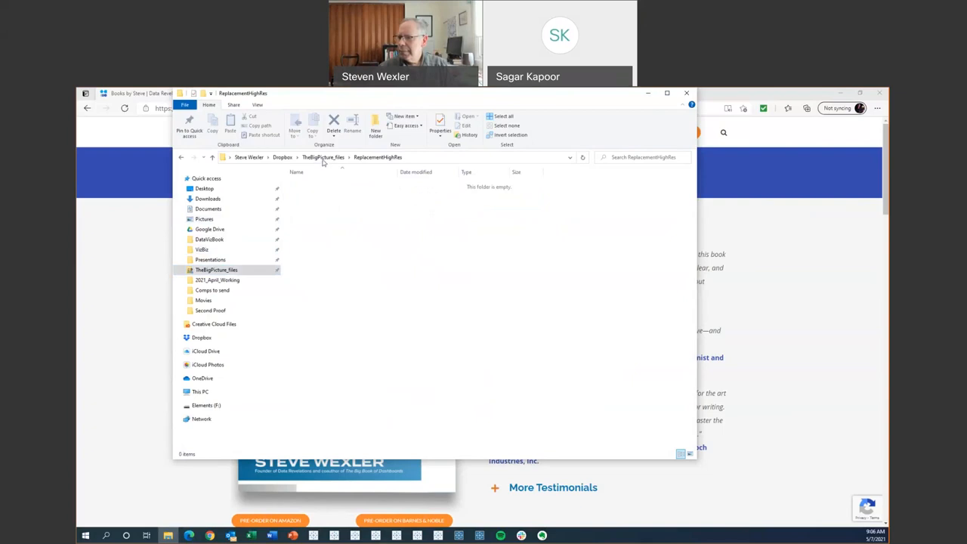
left_click(323, 158)
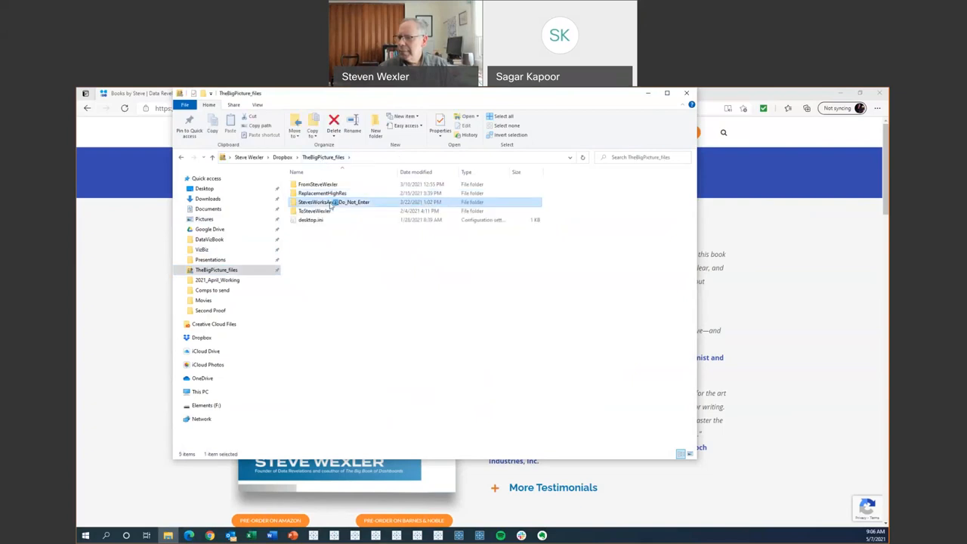
double_click(334, 202)
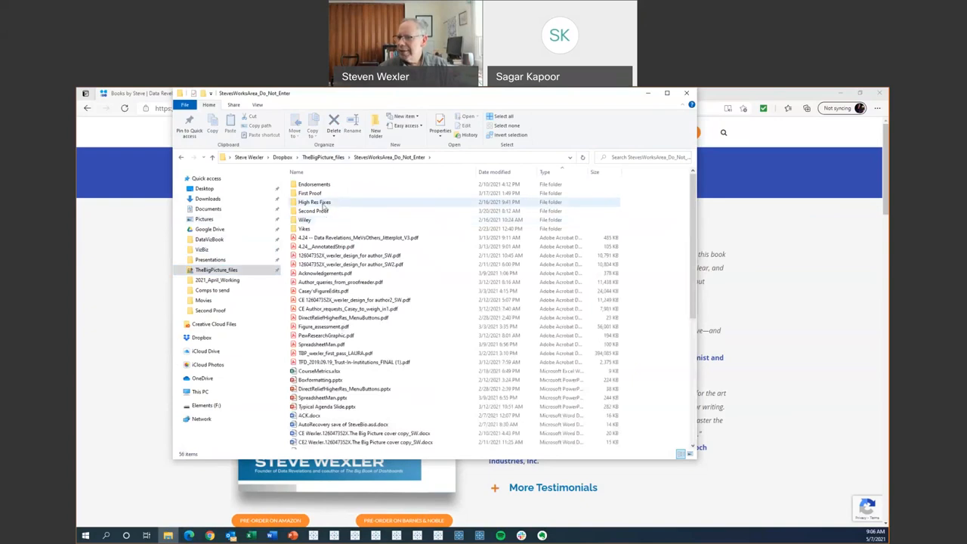
double_click(315, 203)
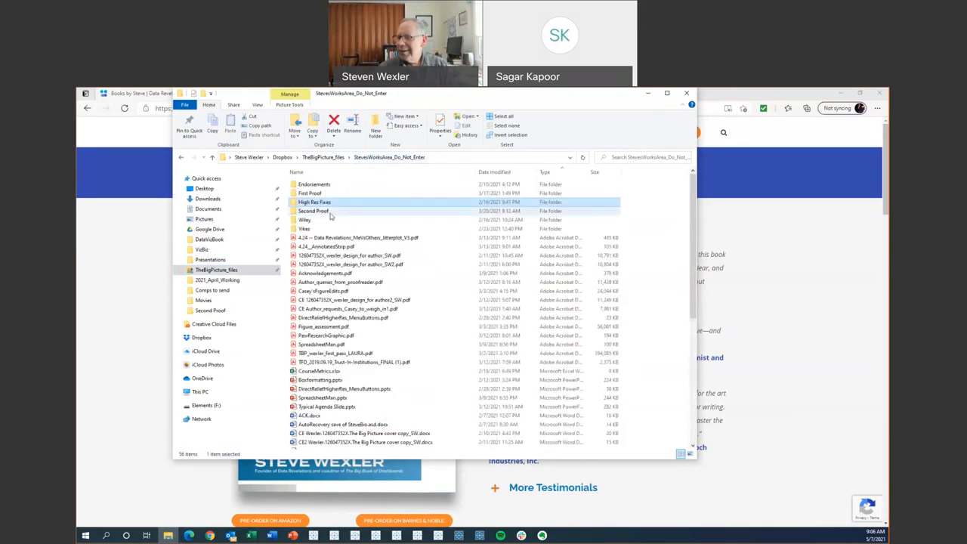
double_click(314, 211)
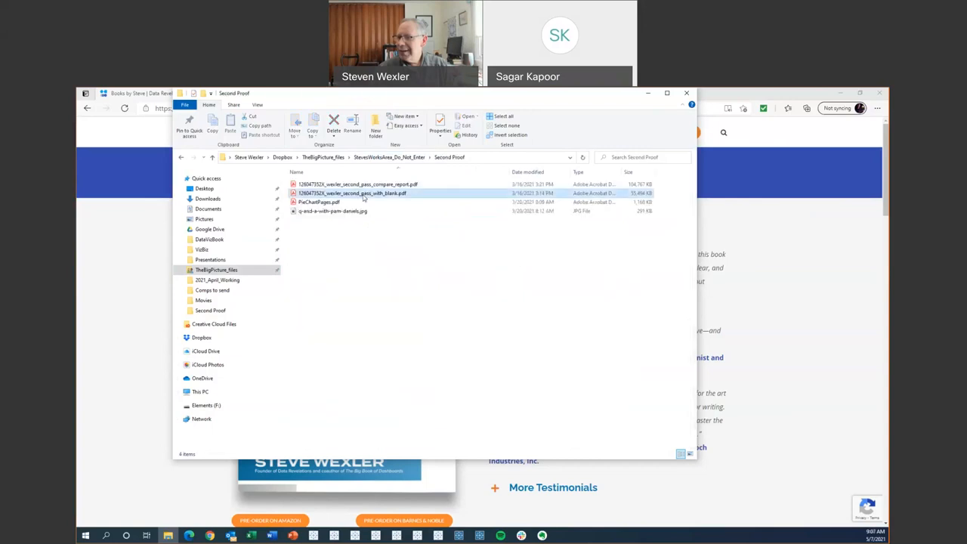
Open the second-pass proof PDF with blanks in Acrobat.
left_click(351, 194)
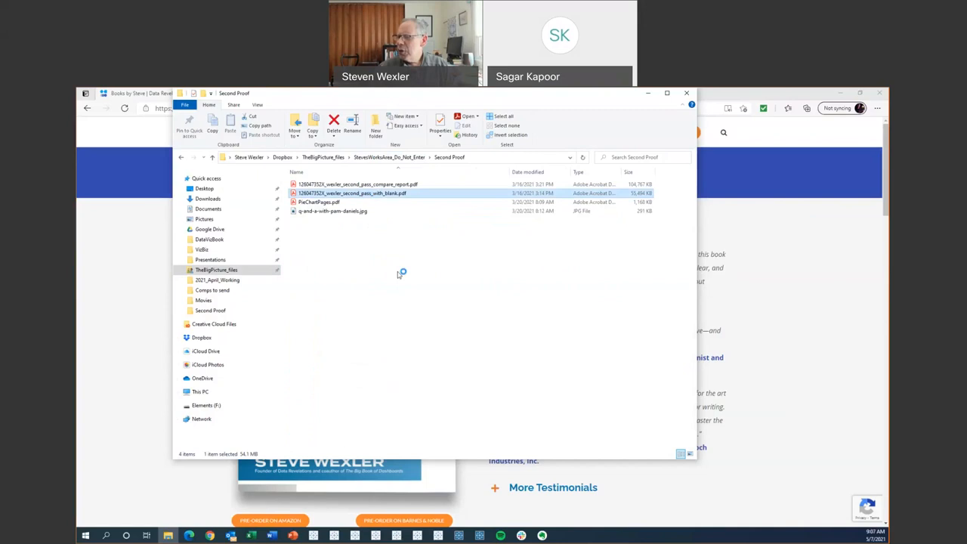
double_click(352, 194)
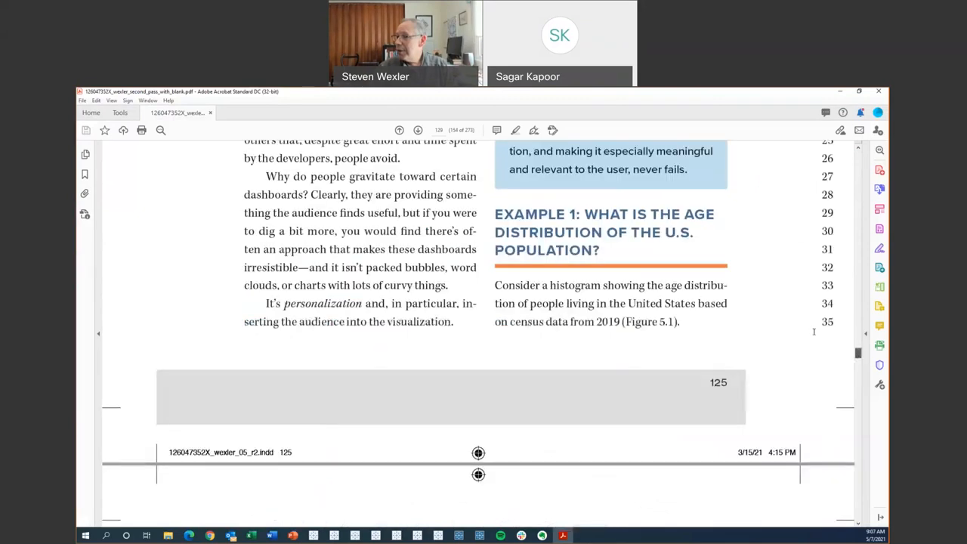
Scroll the proof past the Are You Over the Hill dashboard to Figure 5.6, the store comparison.
scroll("down", 3)
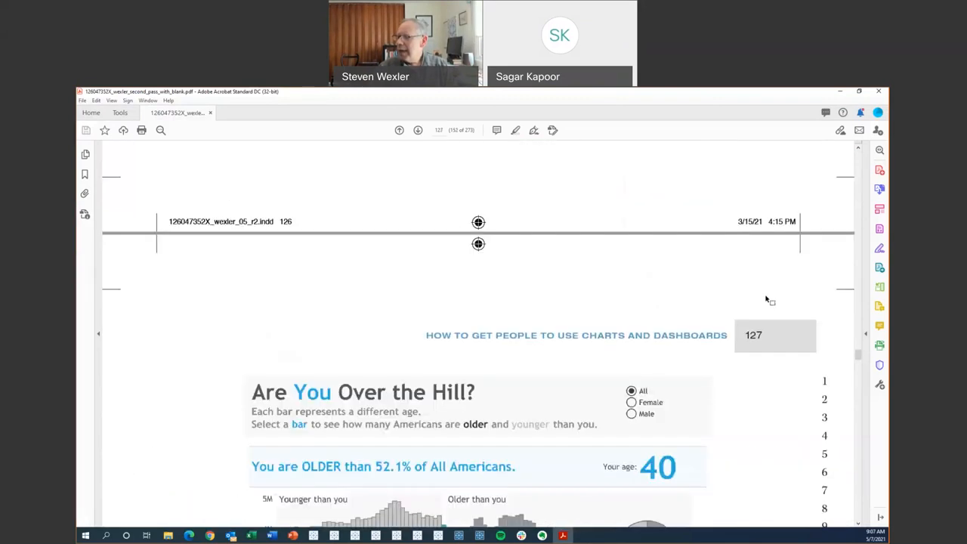
scroll("down", 3)
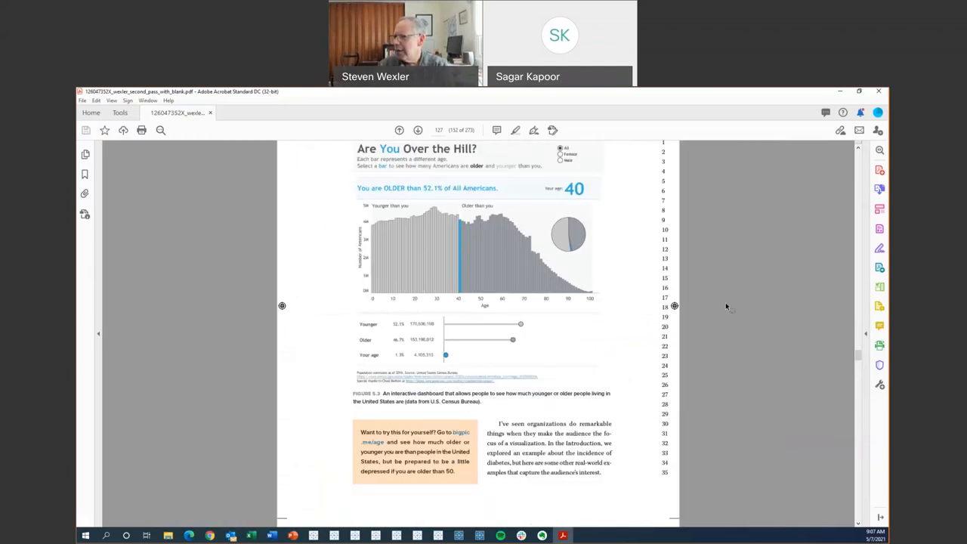
left_click(417, 130)
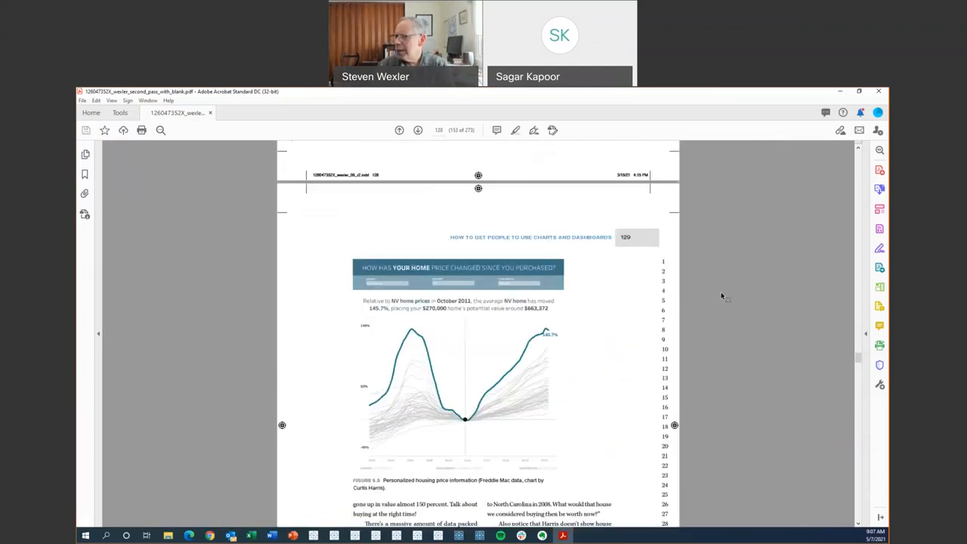
scroll("down", 3)
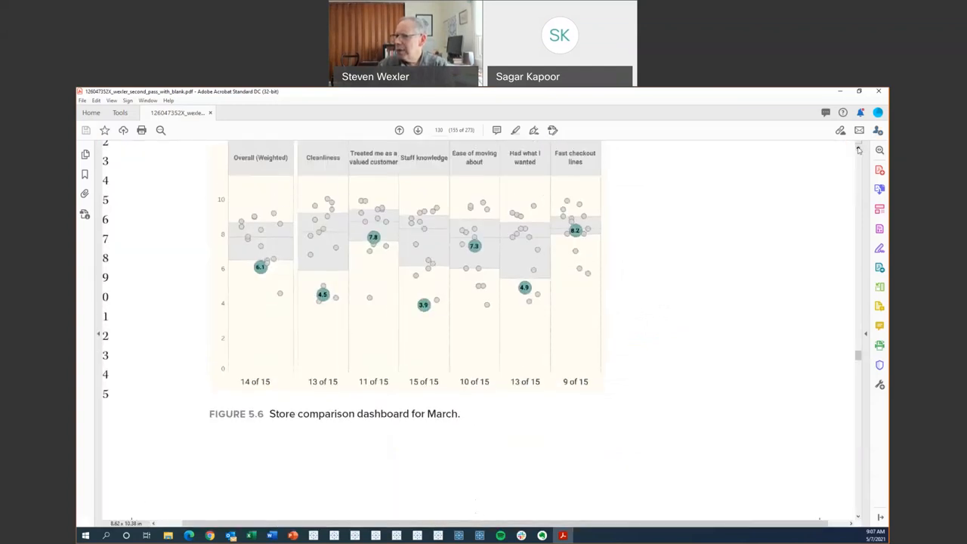
scroll("down", 3)
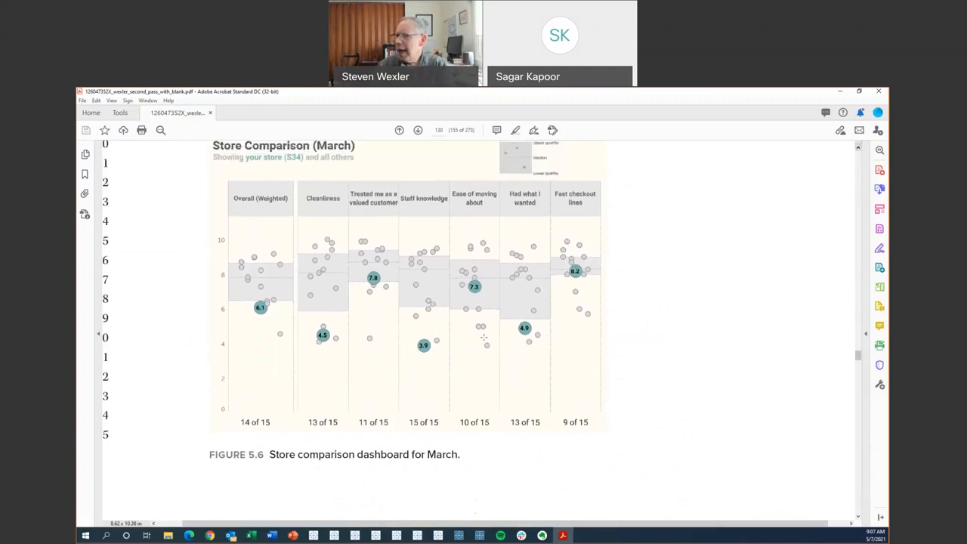
mouse_move(269, 166)
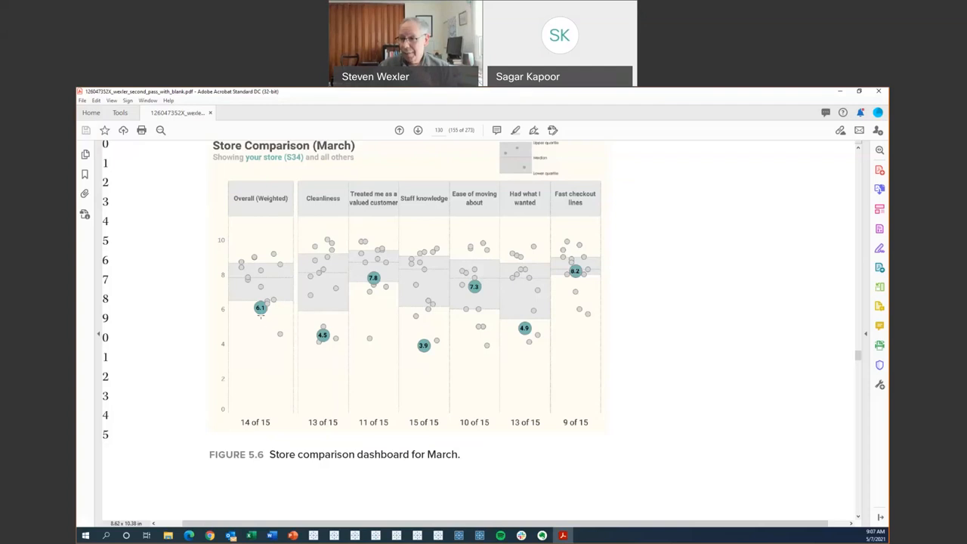
mouse_move(266, 311)
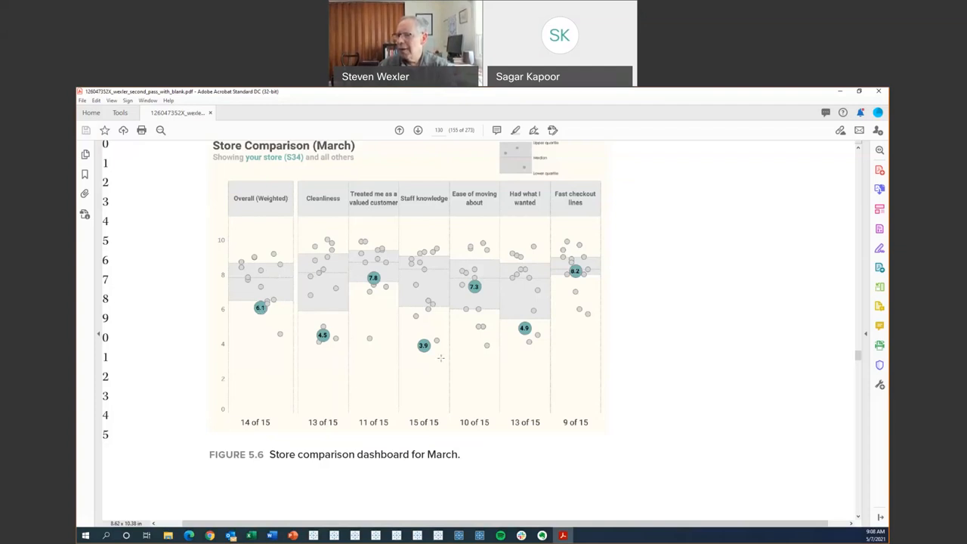
mouse_move(477, 347)
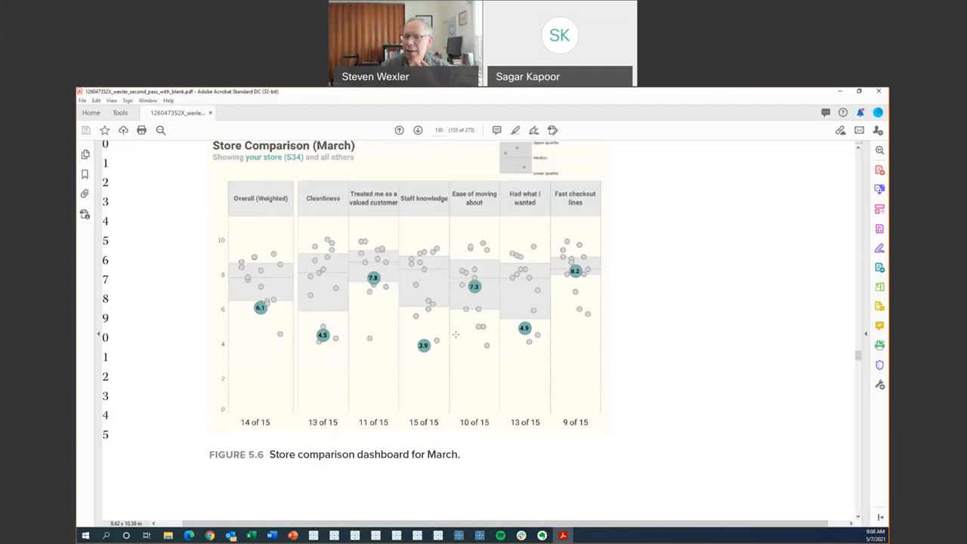
mouse_move(368, 305)
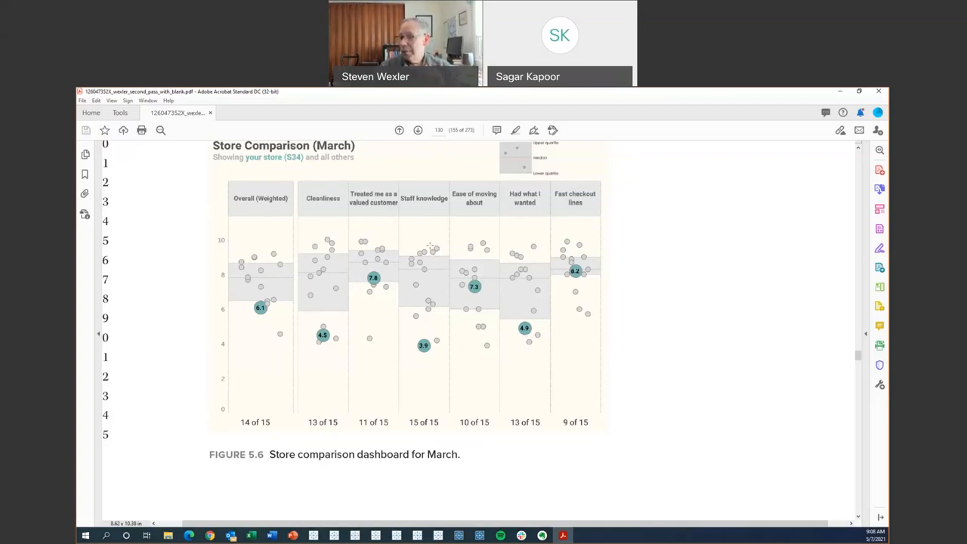
mouse_move(415, 260)
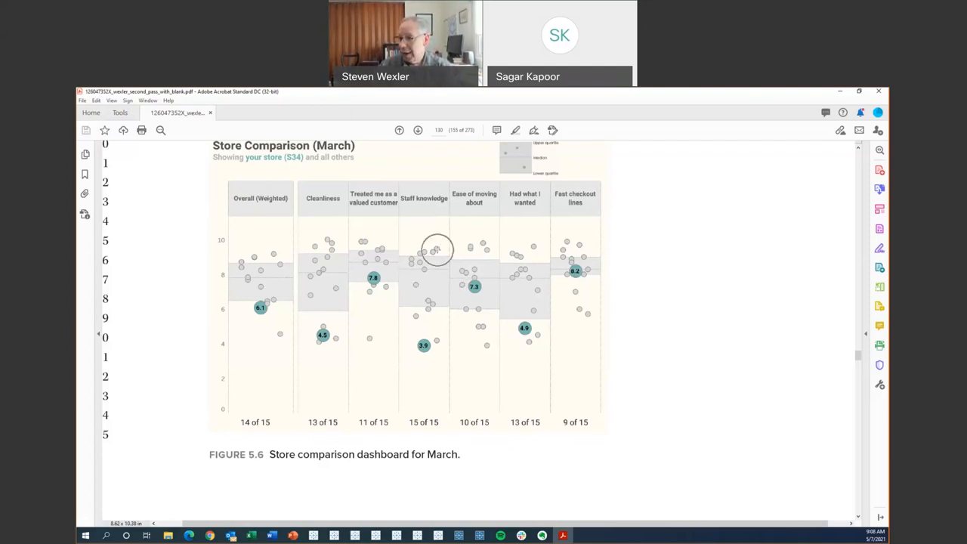
mouse_move(439, 331)
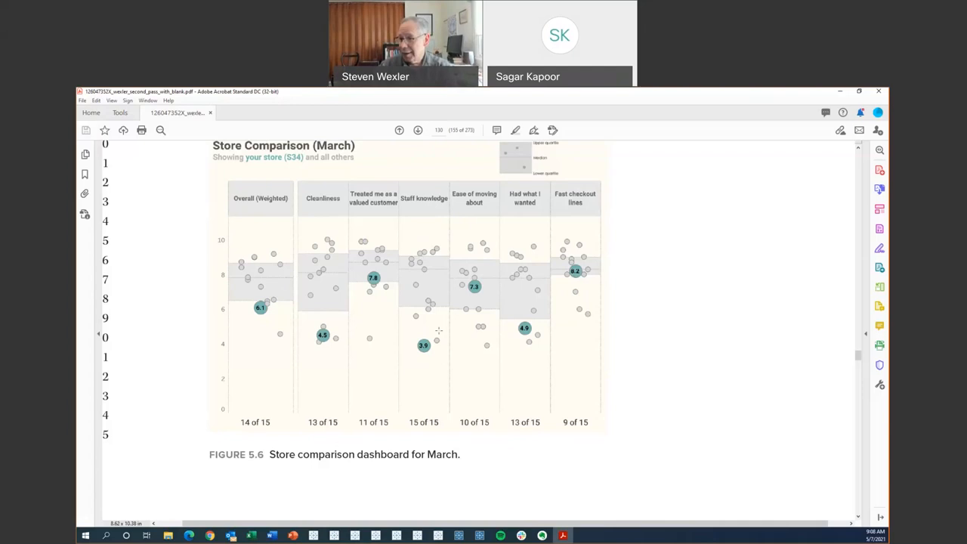
mouse_move(432, 266)
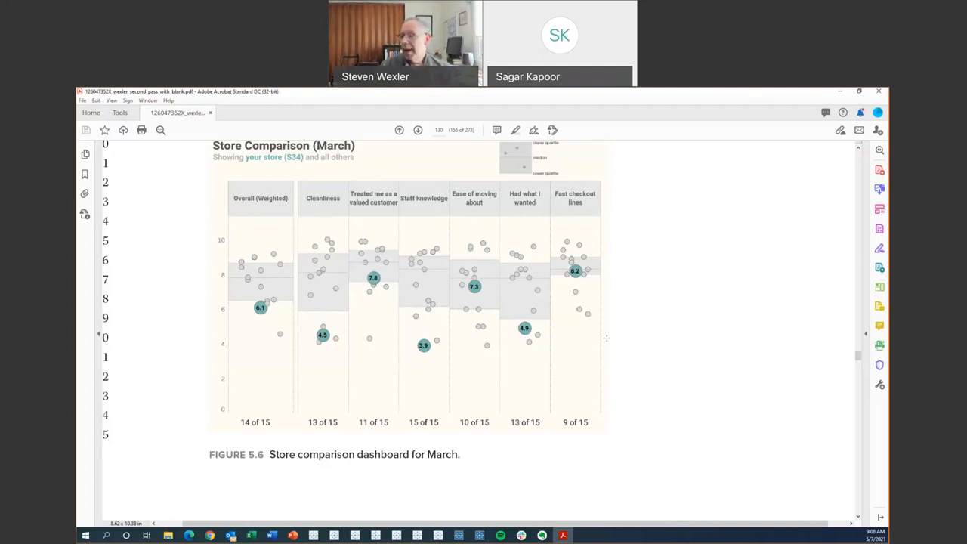
Scroll past Figure 5.7's April store comparison to page 133's FAFSA completion chart.
scroll("down", 3)
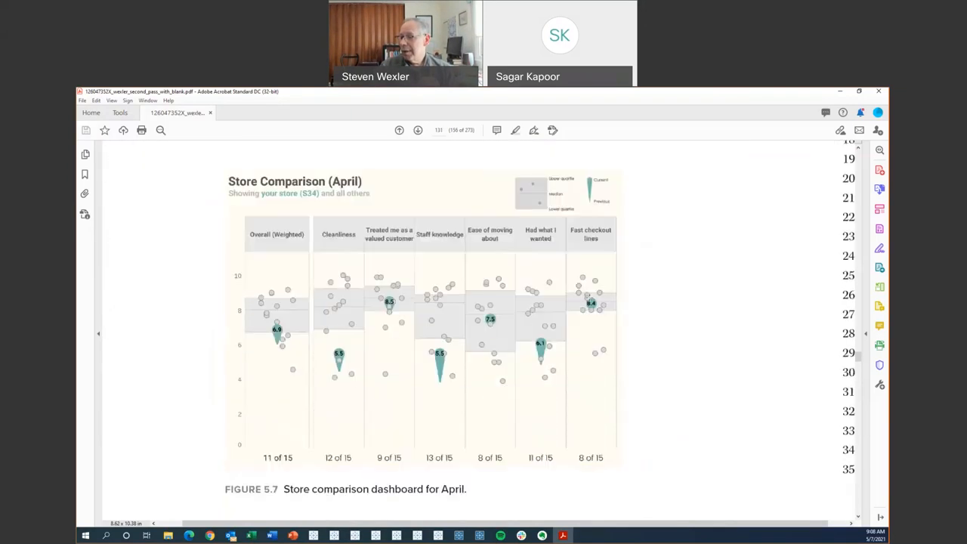
scroll("down", 3)
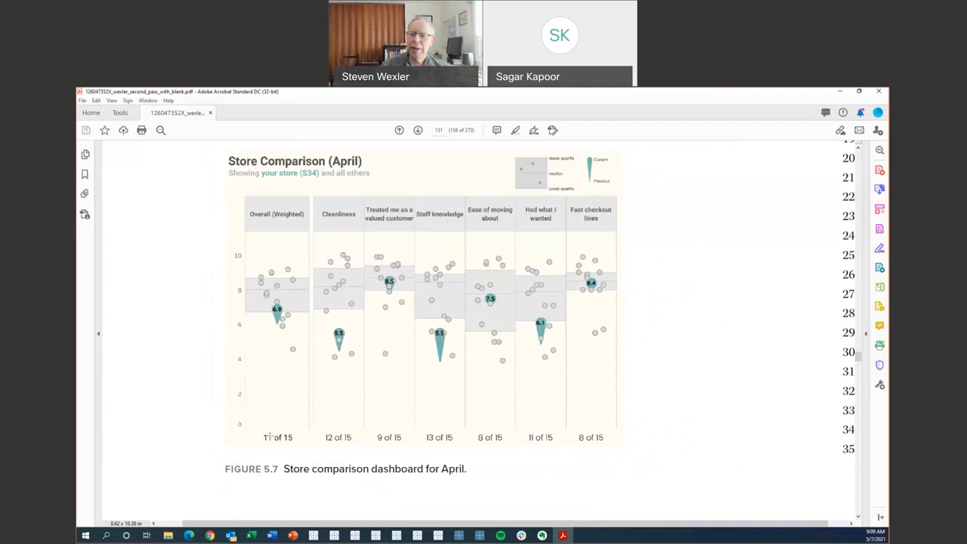
scroll("down", 3)
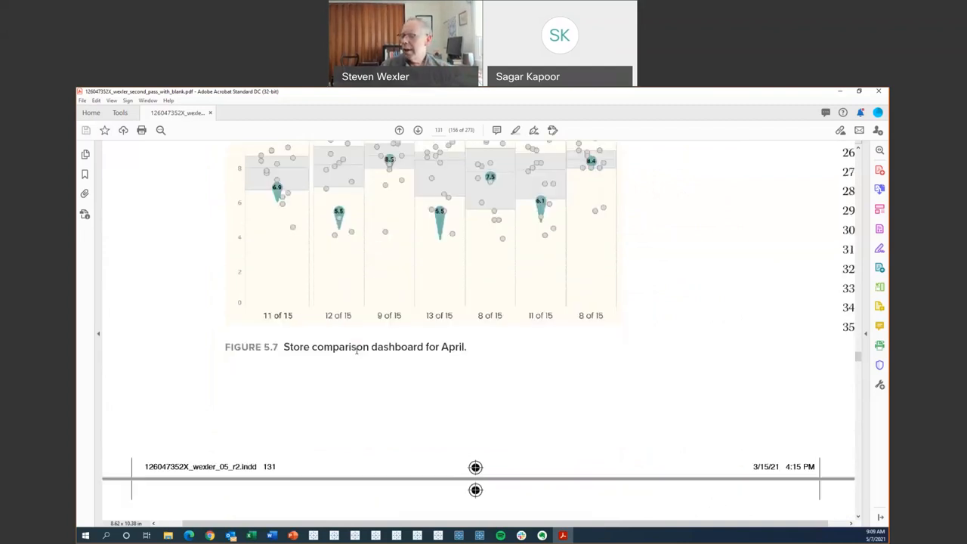
scroll("down", 3)
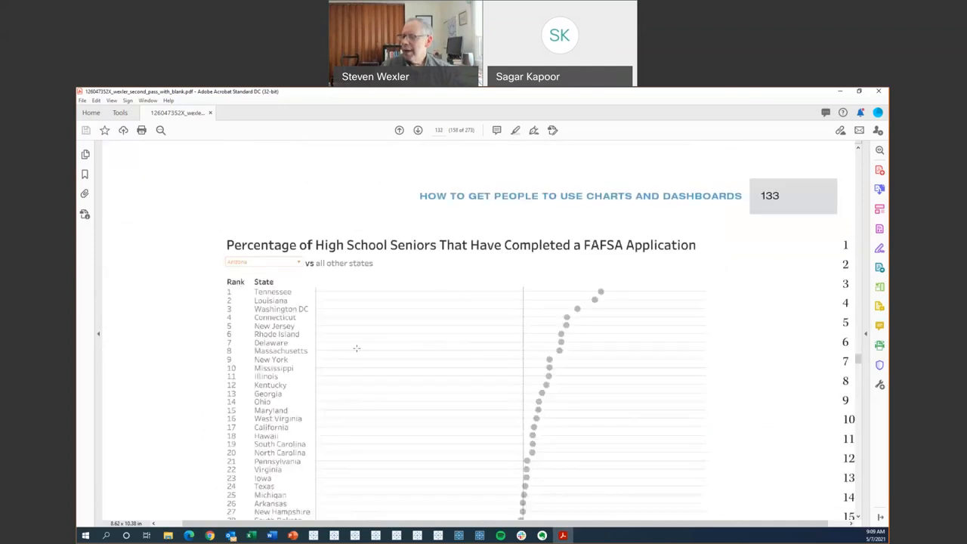
Scroll to Figure 5.9, the FAFSA chart highlighting Arizona at 43.9%.
scroll("down", 3)
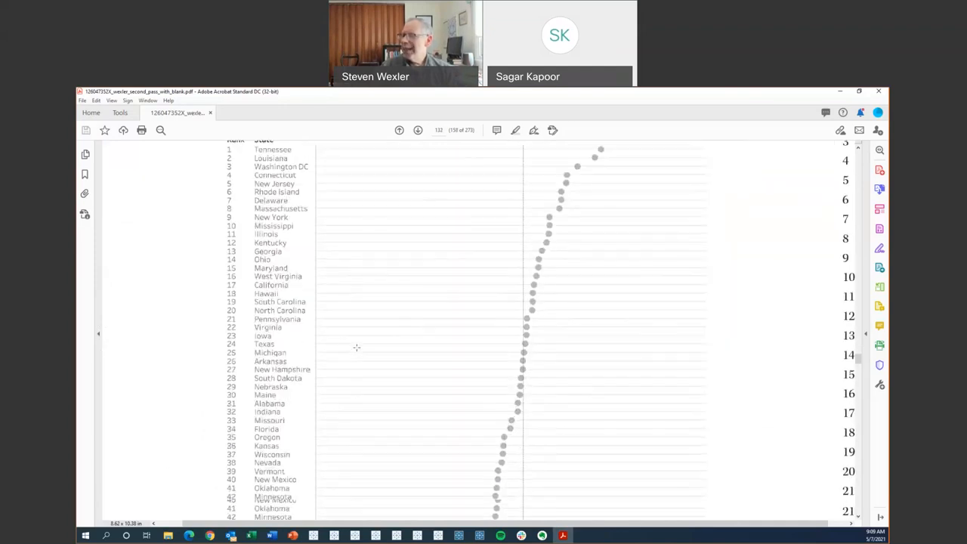
scroll("down", 3)
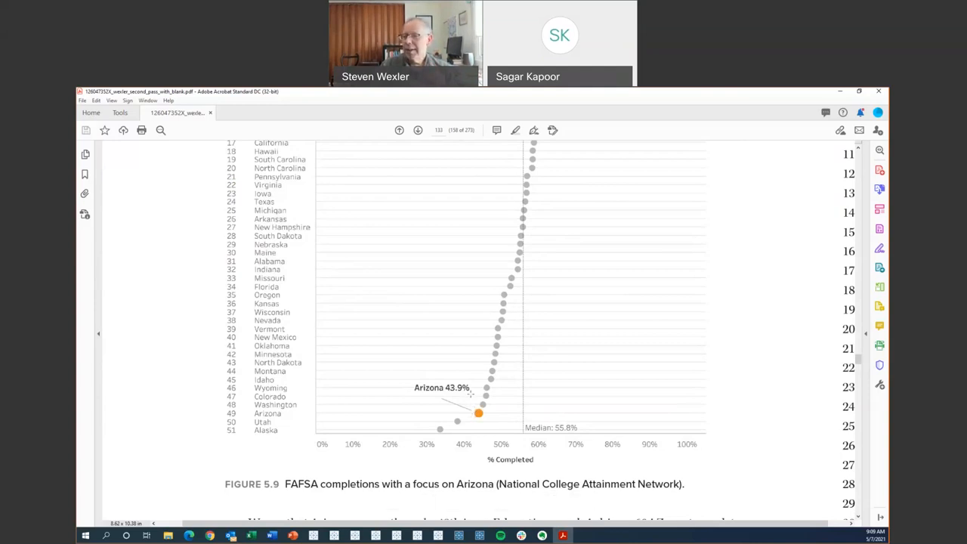
scroll("down", 3)
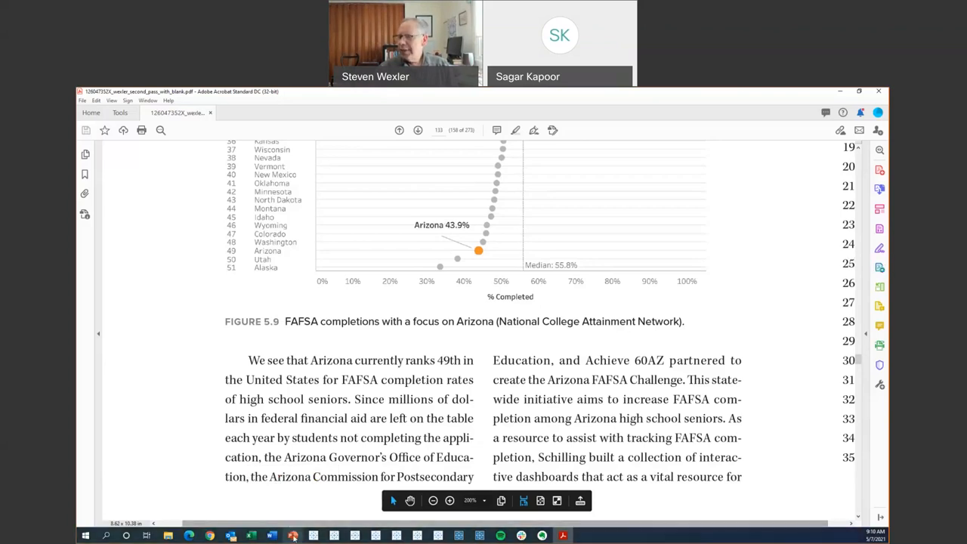
mouse_move(293, 535)
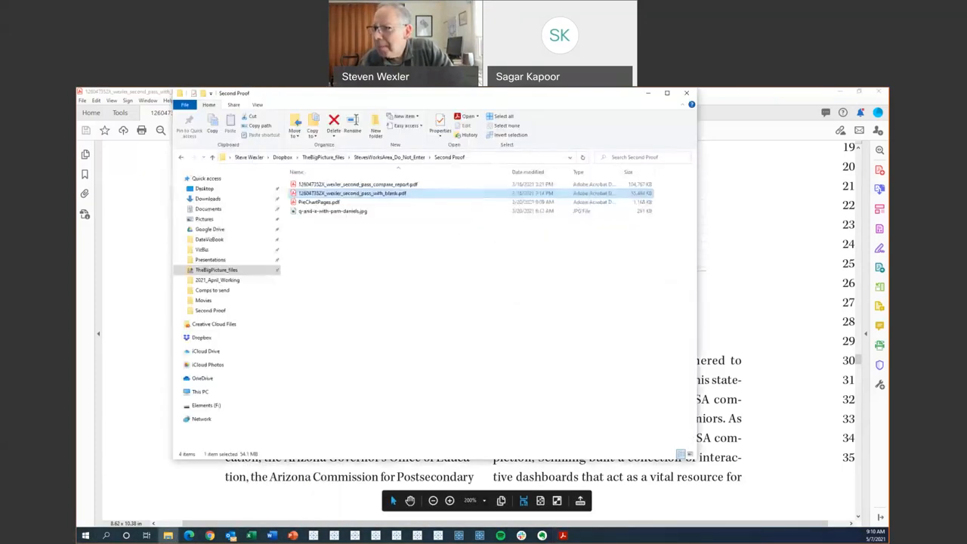
Open a file from the Second Proof folder, bringing the PowerPoint deck back on screen.
double_click(351, 193)
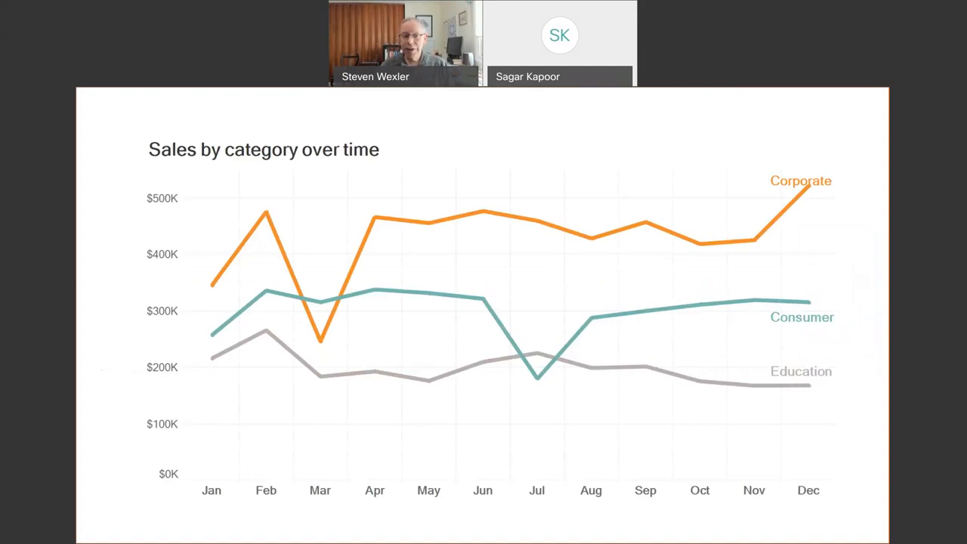
Present the Sales by category over time chart for Corporate, Consumer and Education.
left_click_drag(208, 420, 310, 345)
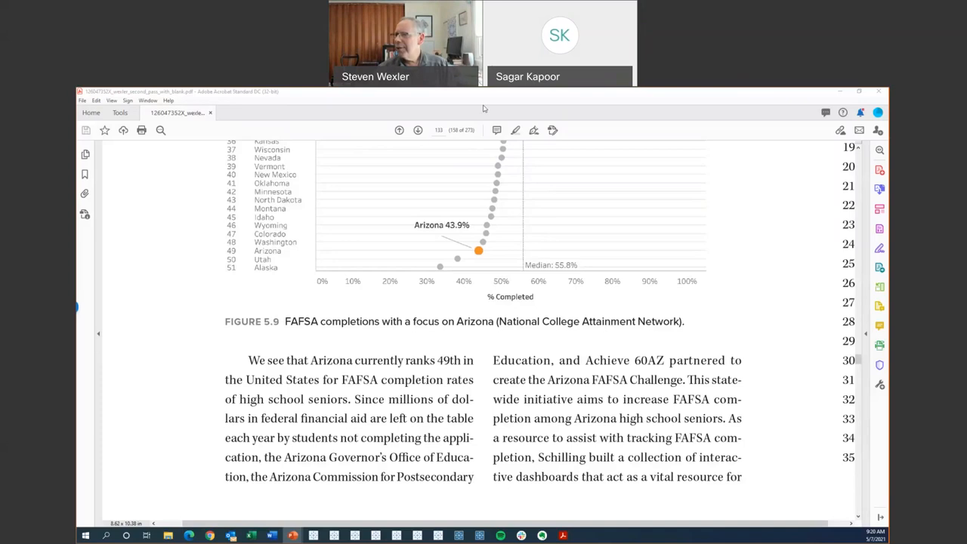
mouse_move(445, 96)
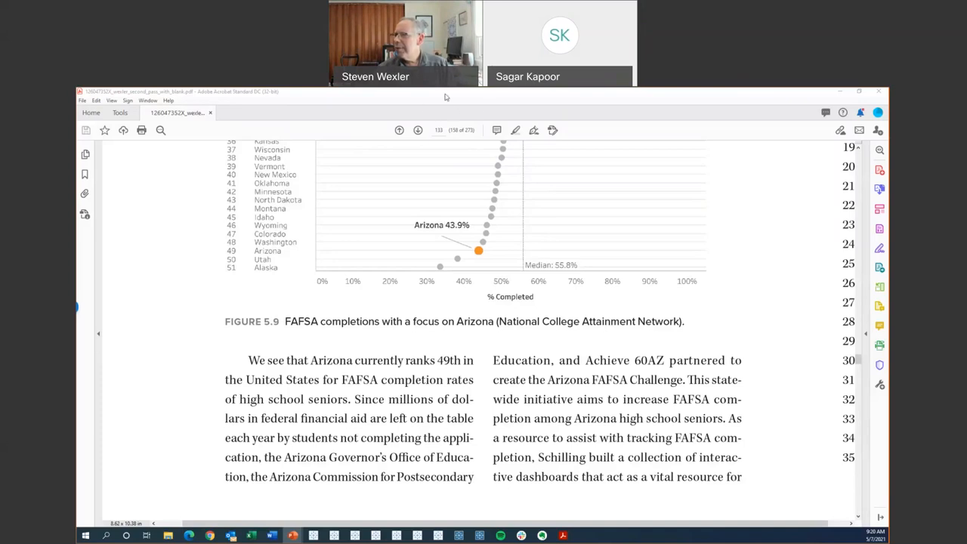